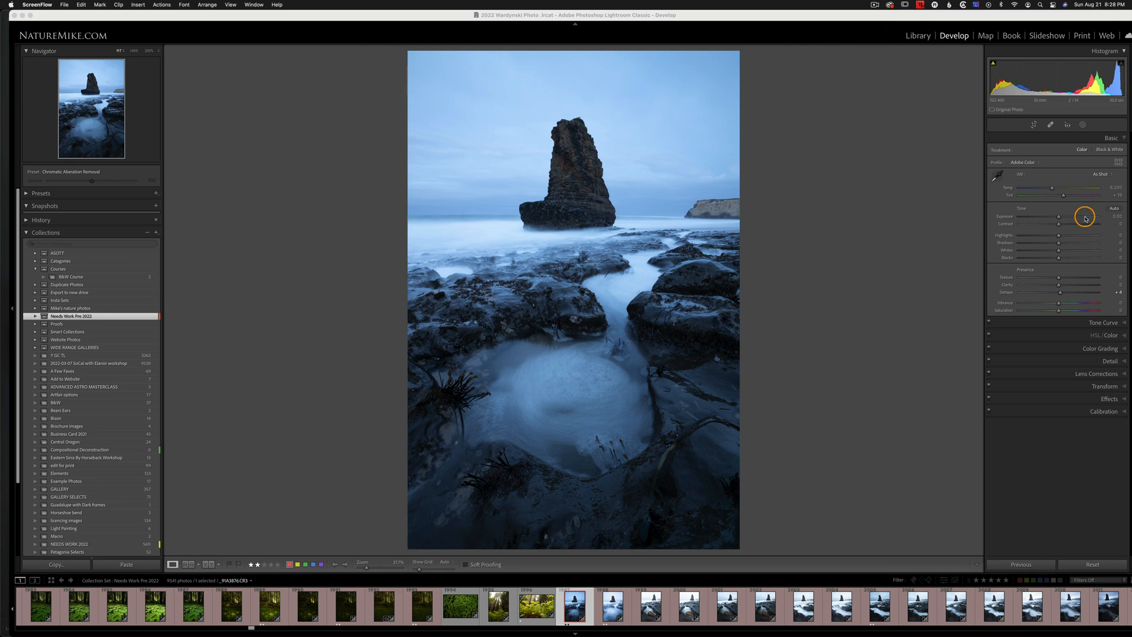
Set Highlights to -100 and Clarity to +100, zooming in to check the rock edge
left_click_drag(1089, 234, 998, 234)
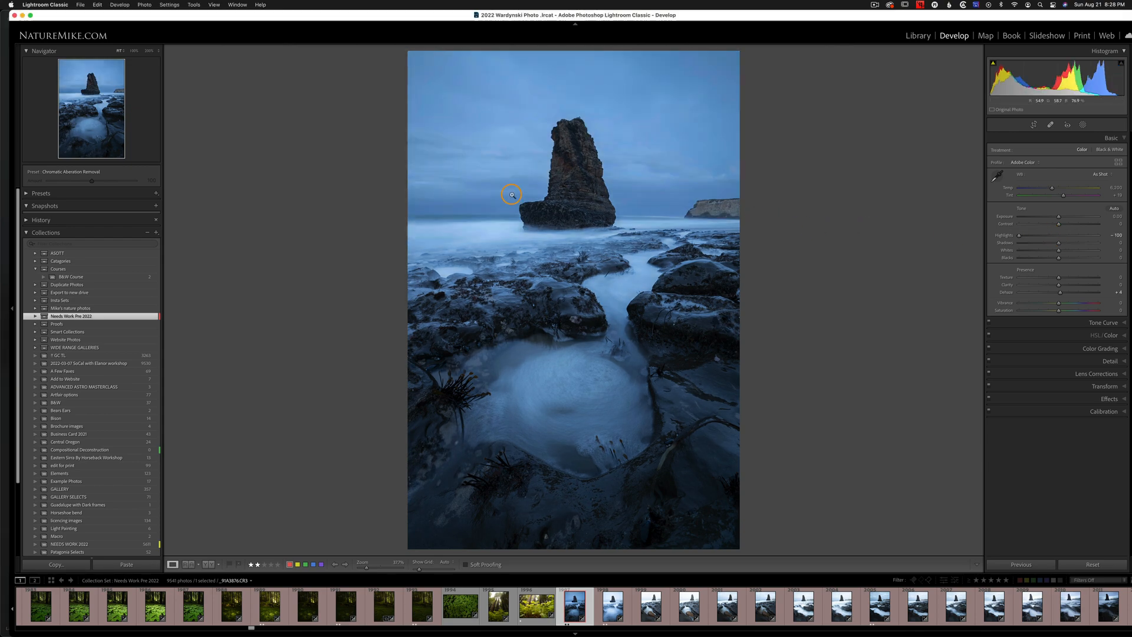
left_click(510, 195)
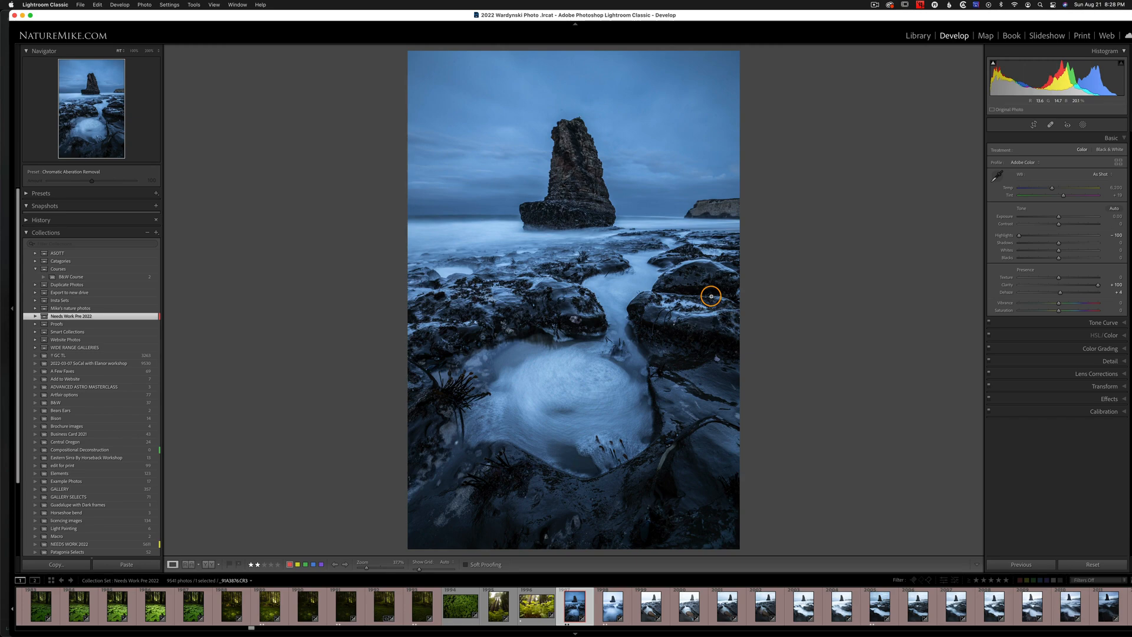
left_click(709, 296)
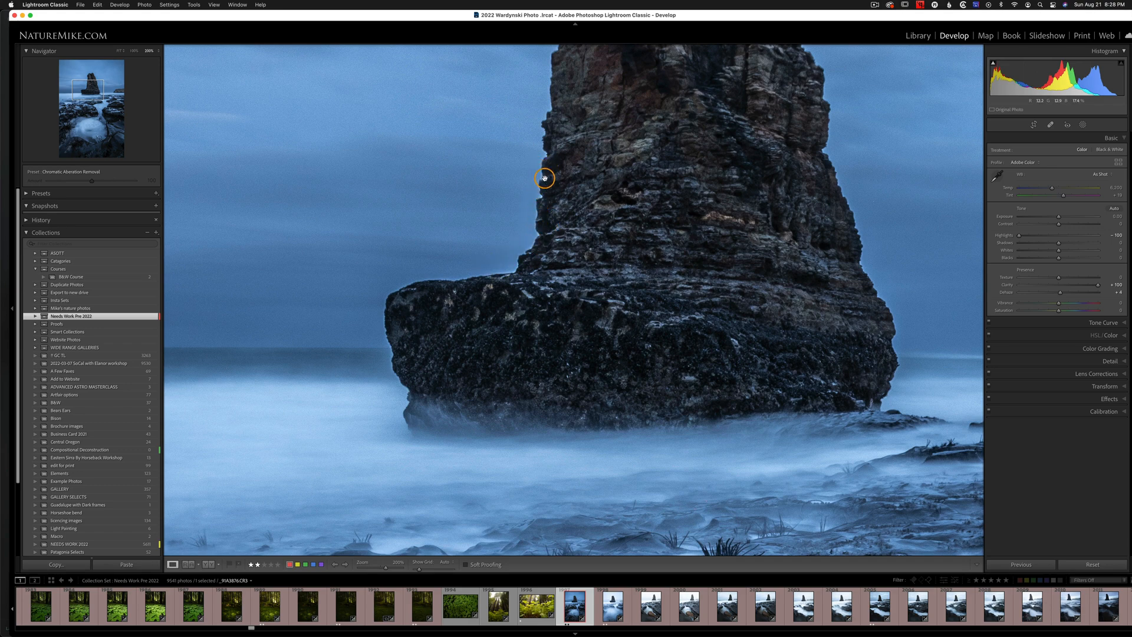
left_click_drag(544, 178, 638, 311)
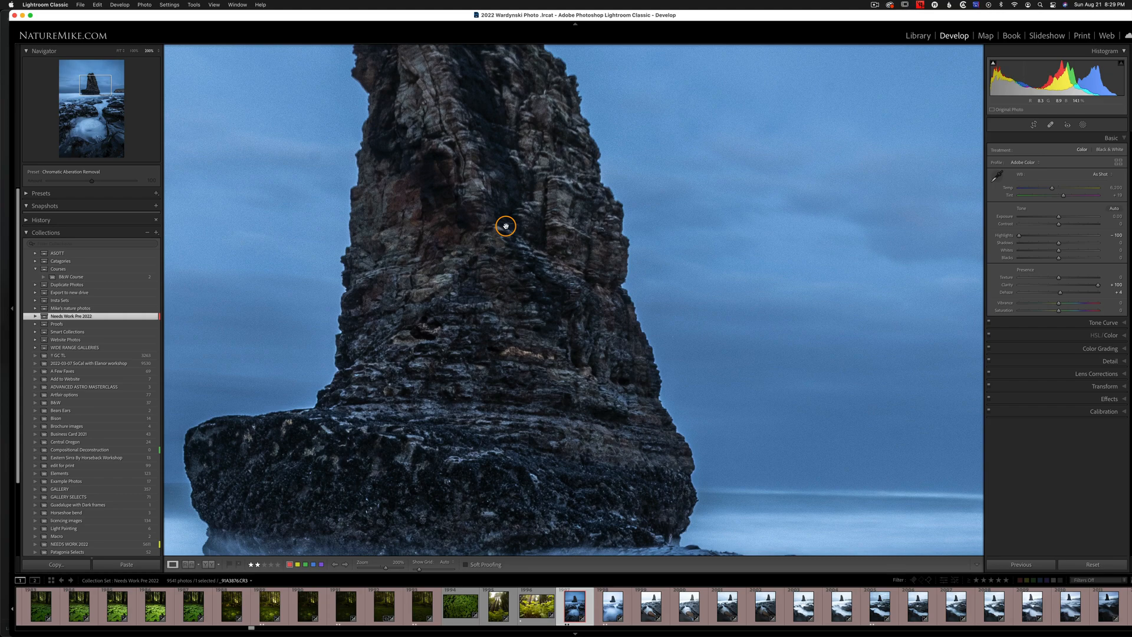
left_click(506, 224)
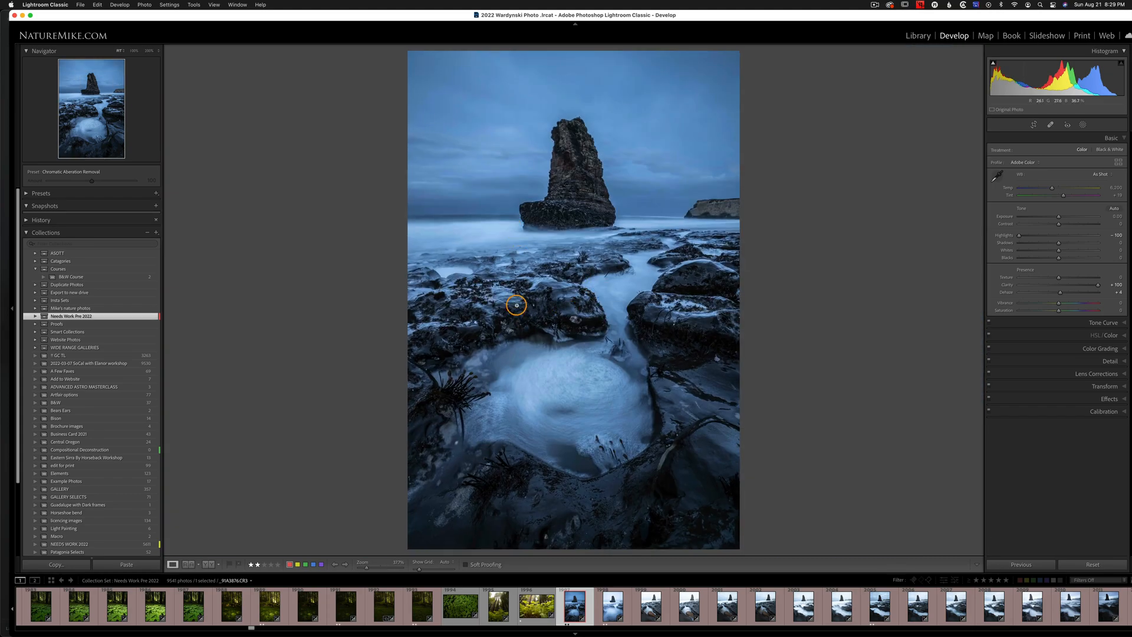
Send the sea stack photo to Adobe Photoshop 2022 via Edit In
right_click(571, 603)
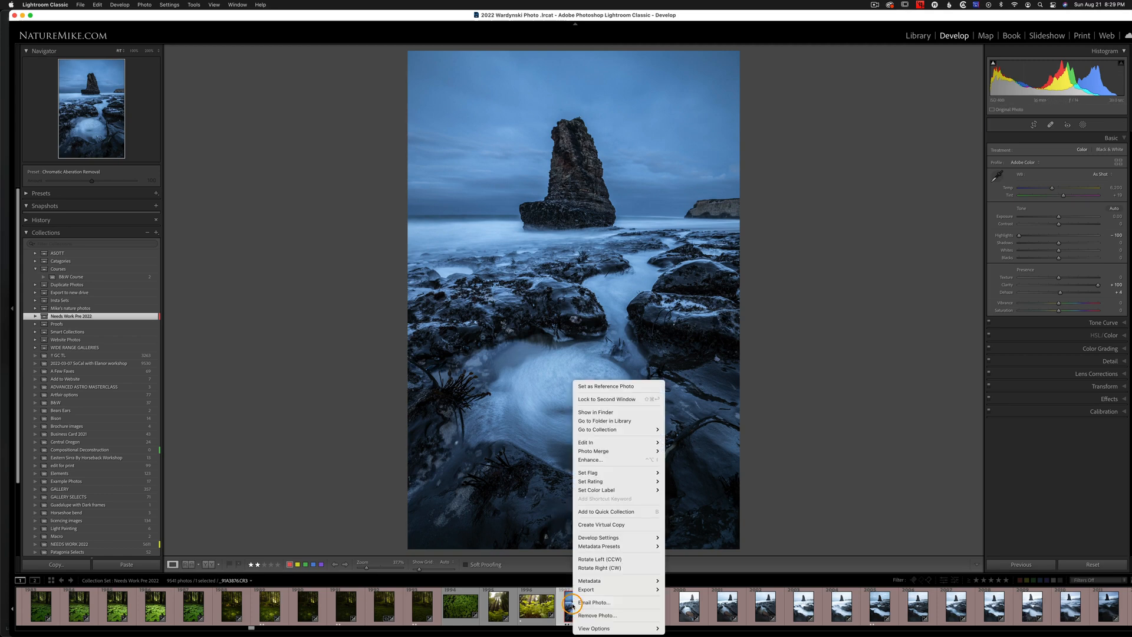
left_click(585, 442)
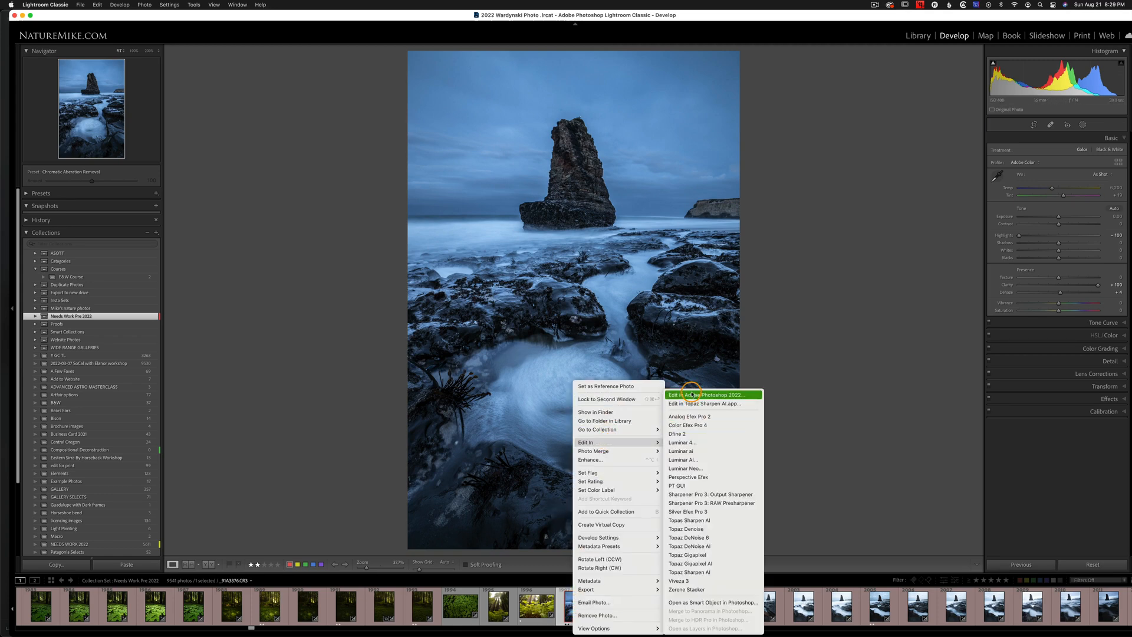
left_click(692, 395)
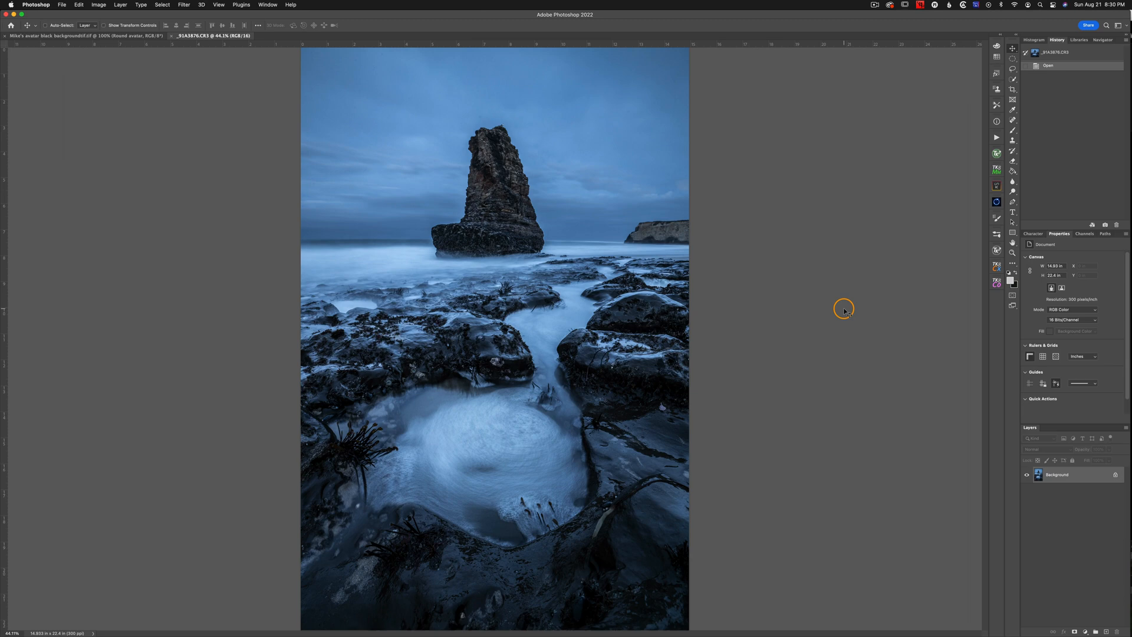
mouse_move(915, 282)
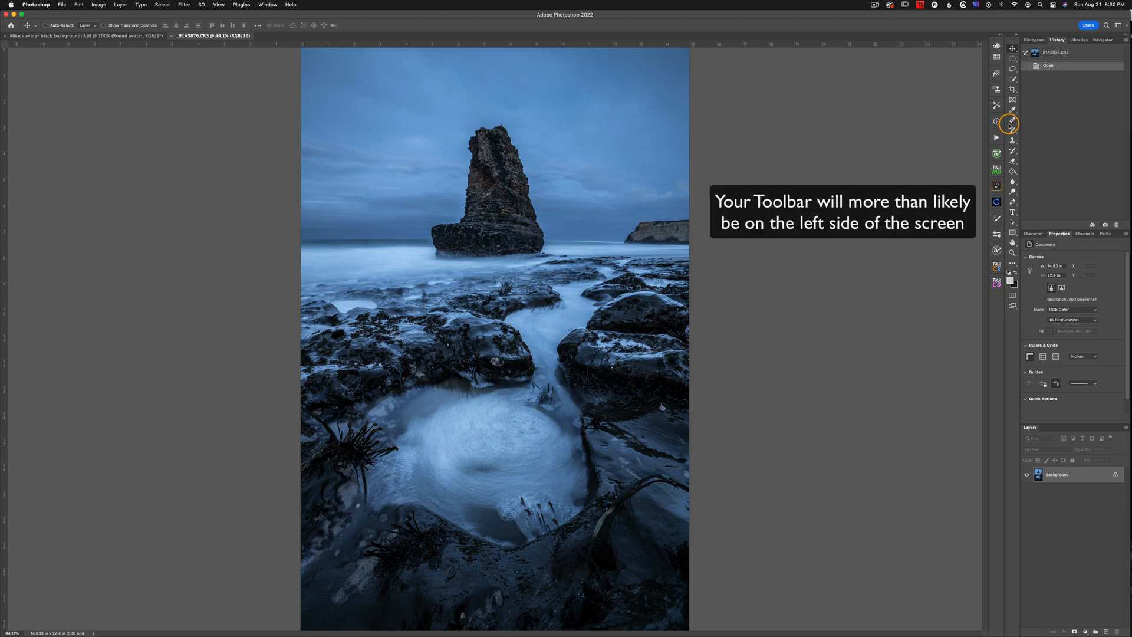
Select the Healing Brush Tool and set its Mode to Darken
left_click(1012, 121)
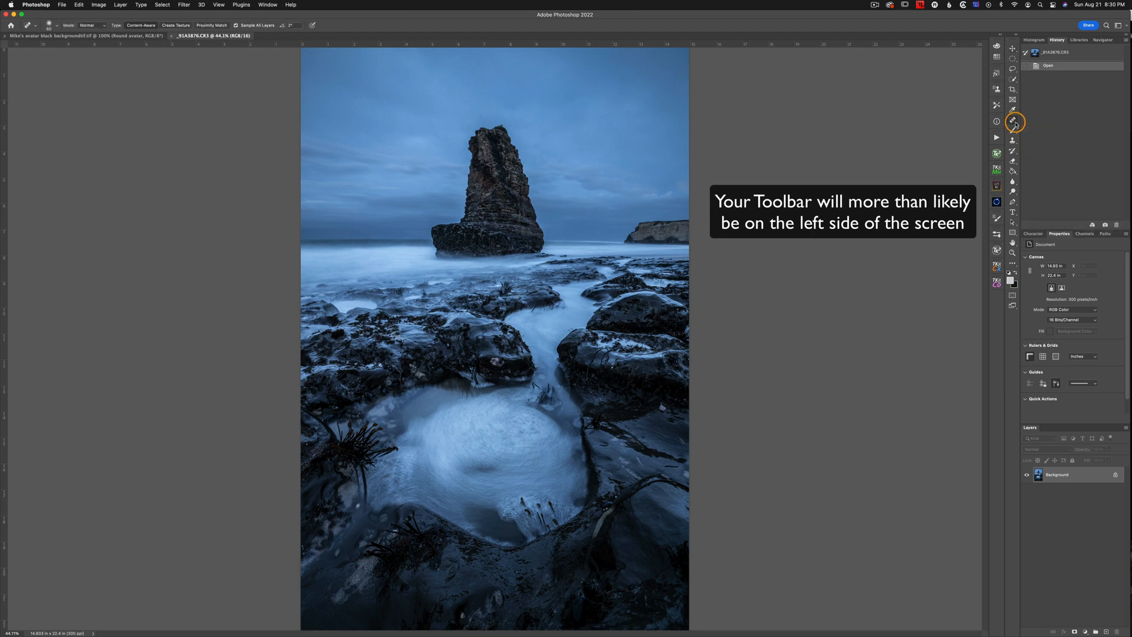
left_click(1014, 122)
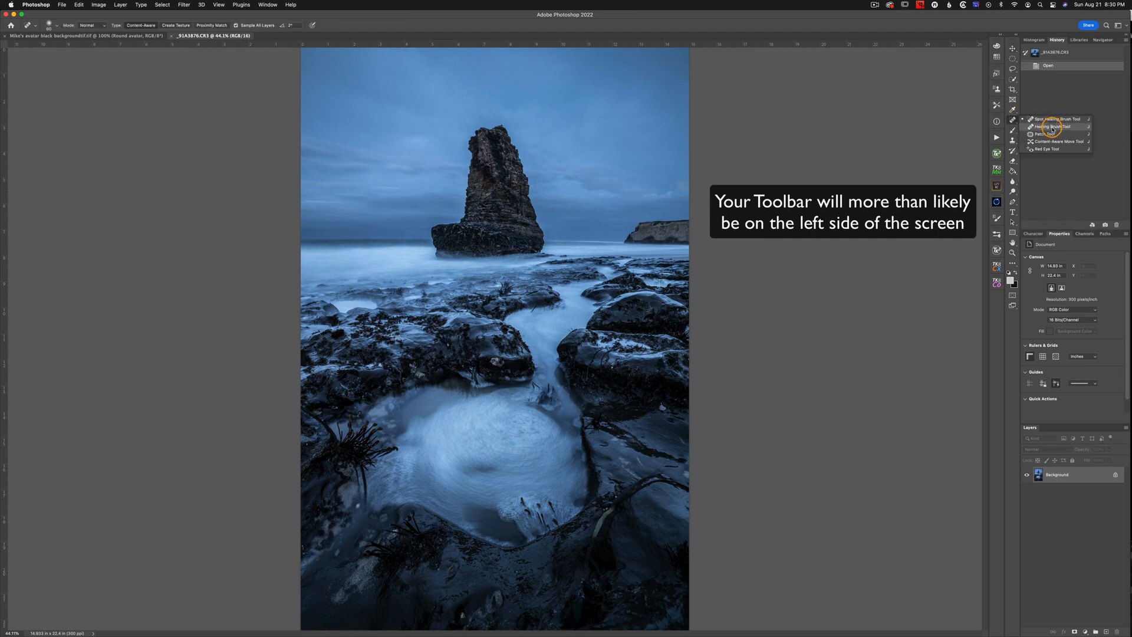
left_click(1052, 126)
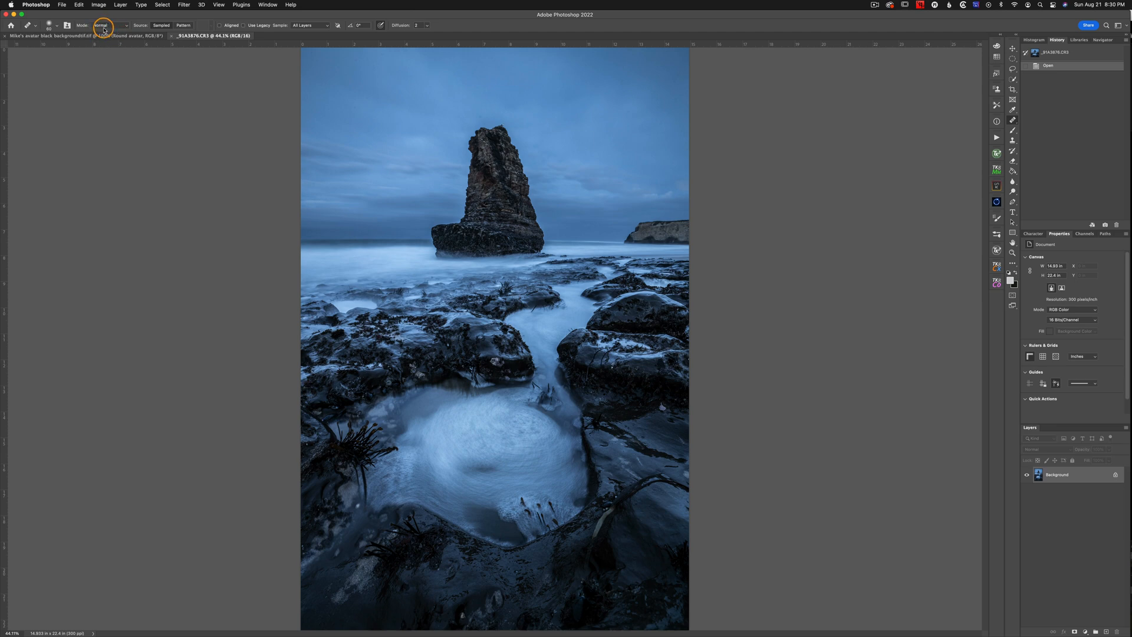
mouse_move(126, 27)
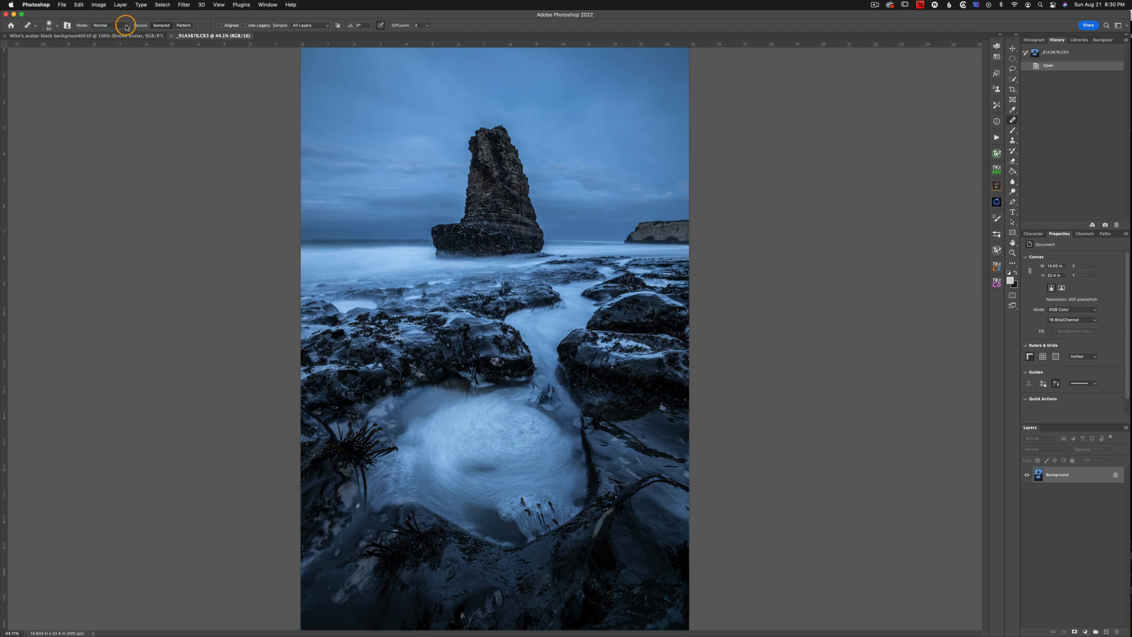
left_click(109, 25)
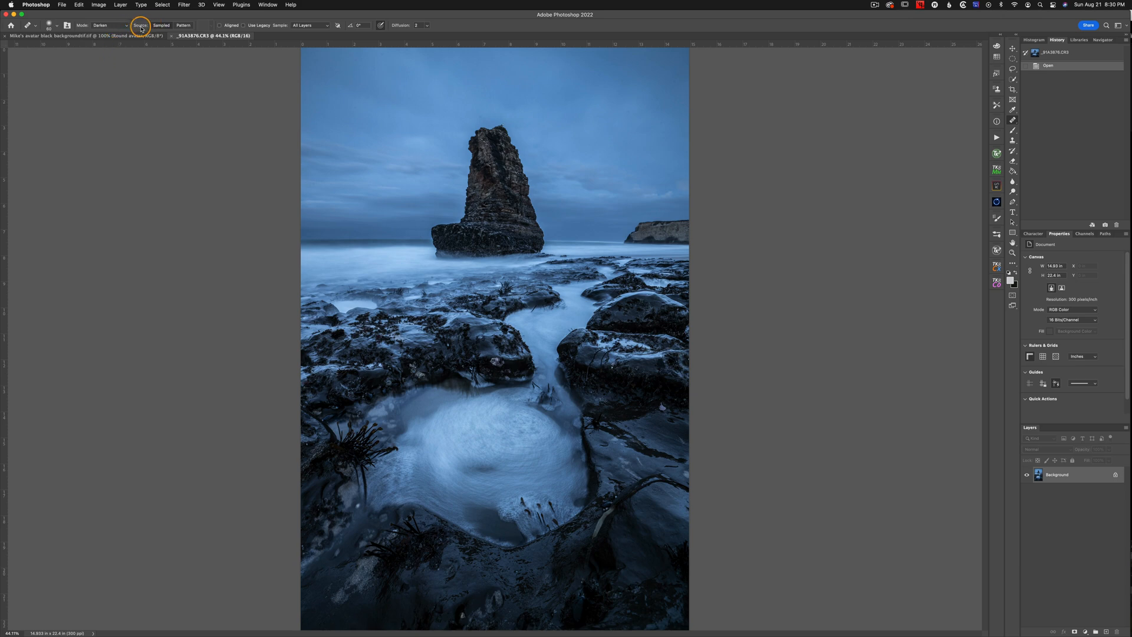
left_click(162, 24)
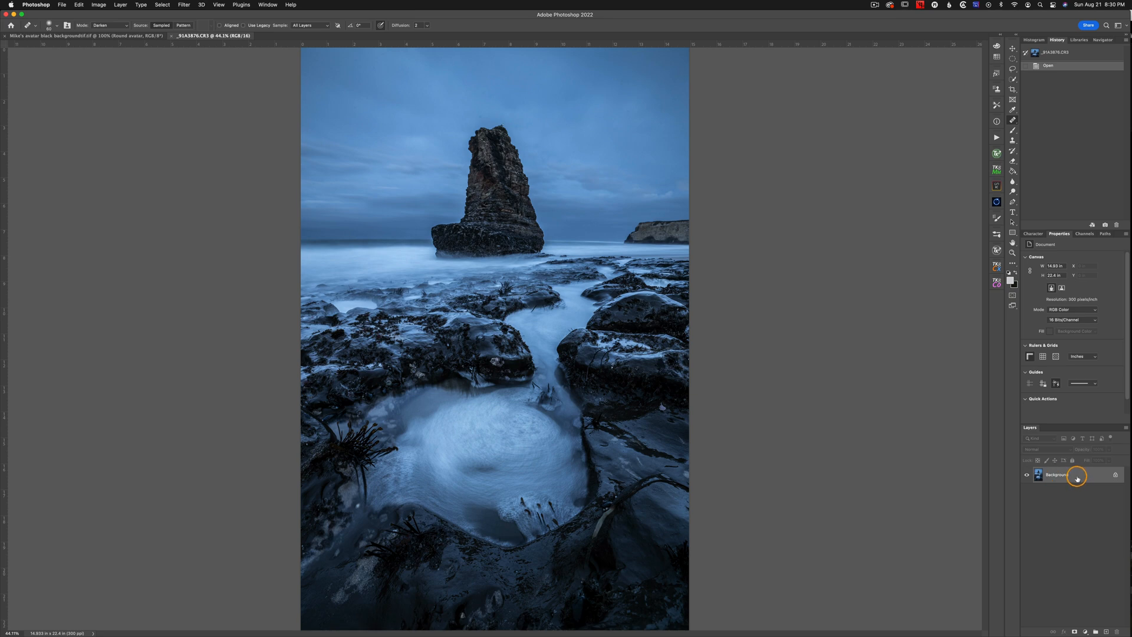
mouse_move(1099, 594)
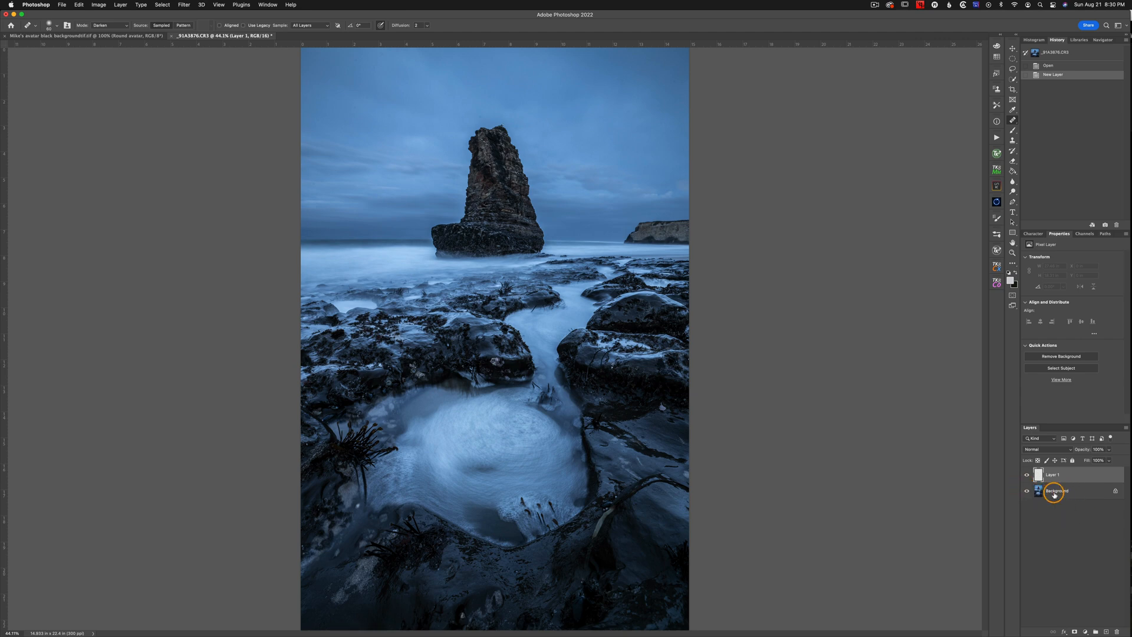
mouse_move(1052, 491)
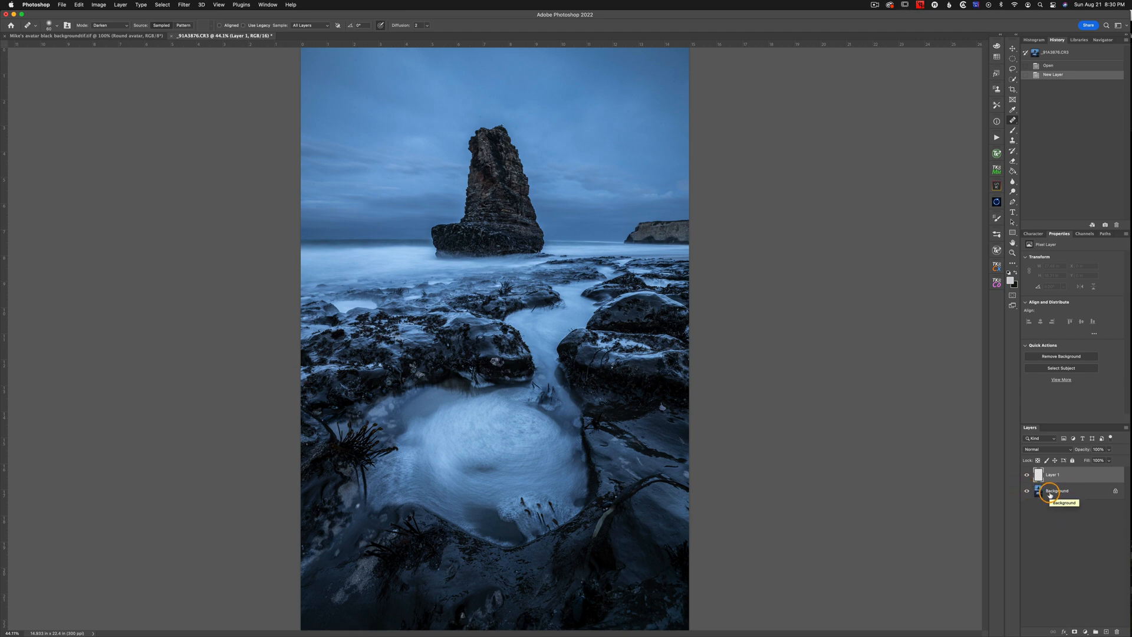
Make the new empty Layer 1 above Background the active layer
left_click(1054, 474)
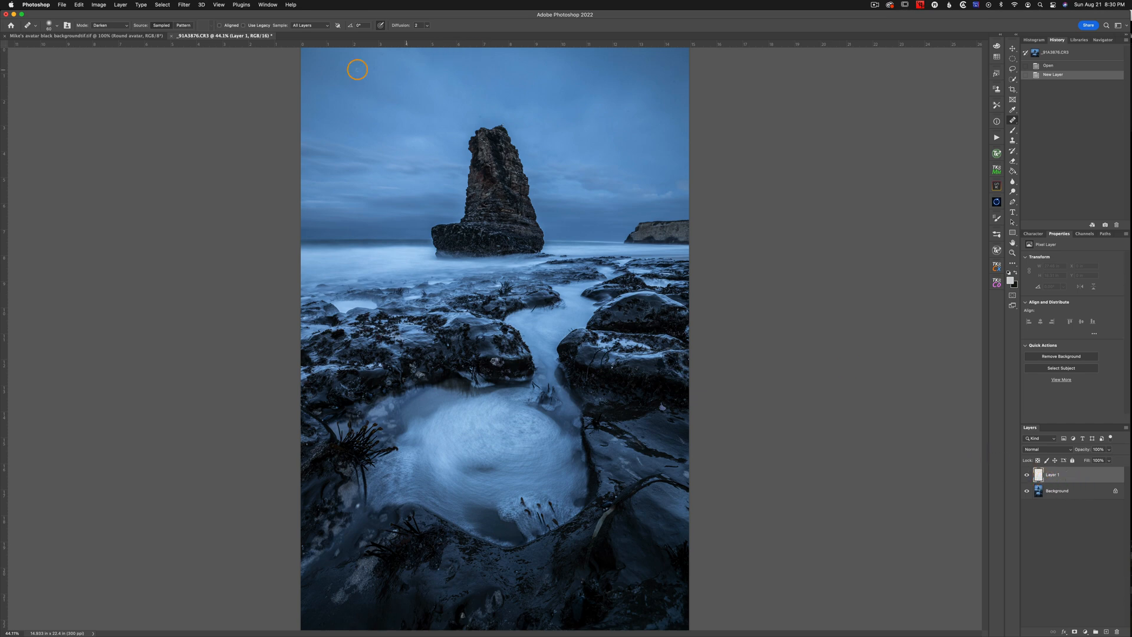
mouse_move(303, 19)
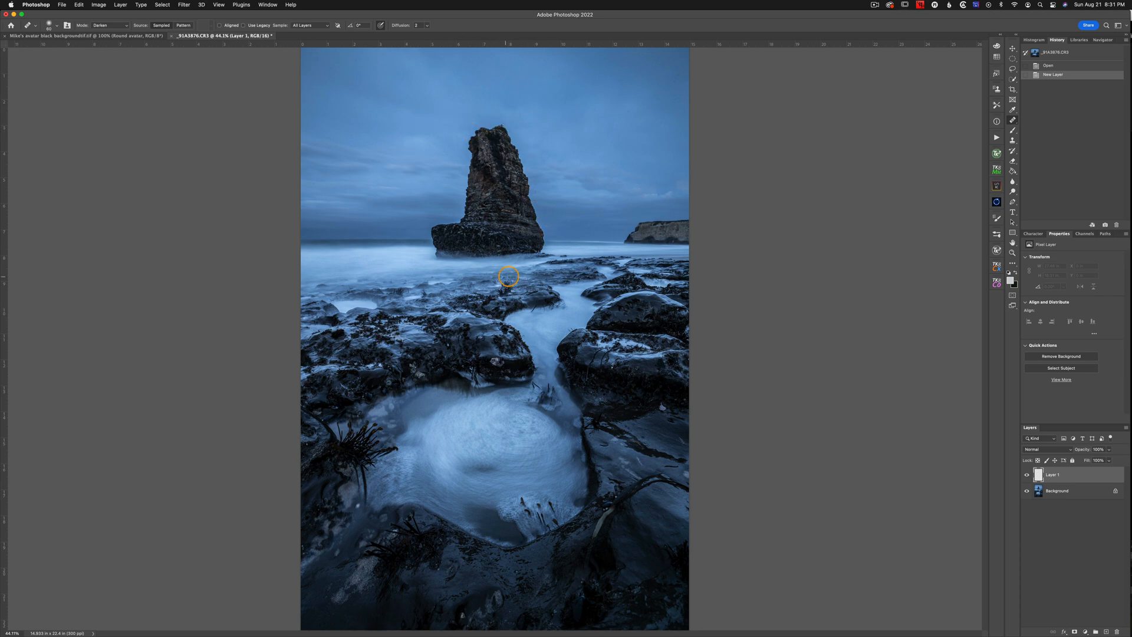
mouse_move(1001, 459)
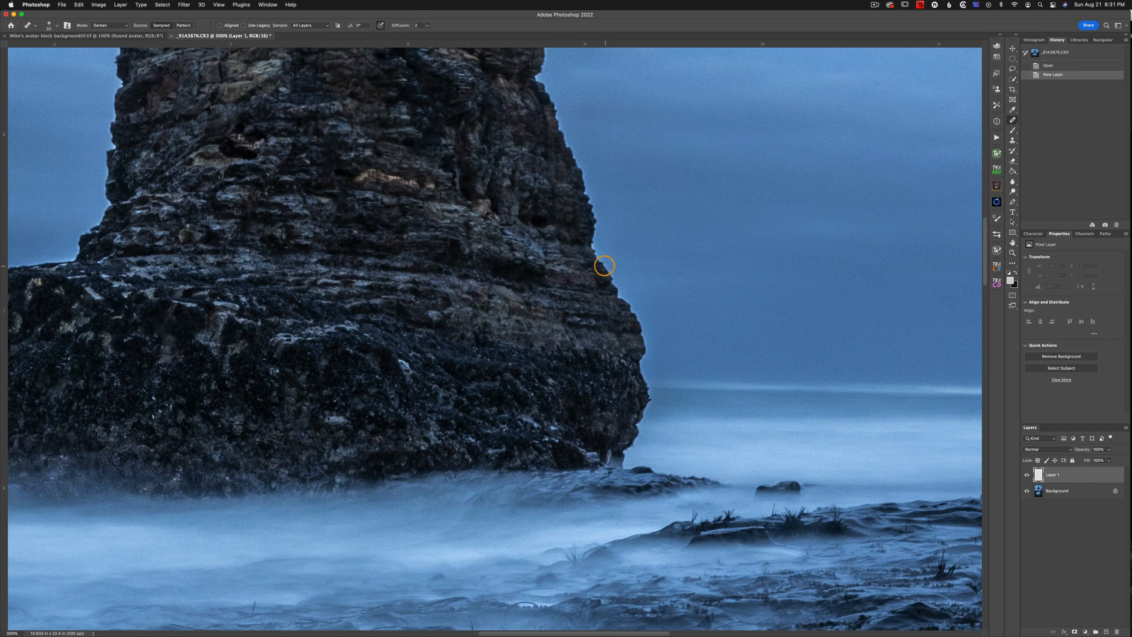
mouse_move(720, 330)
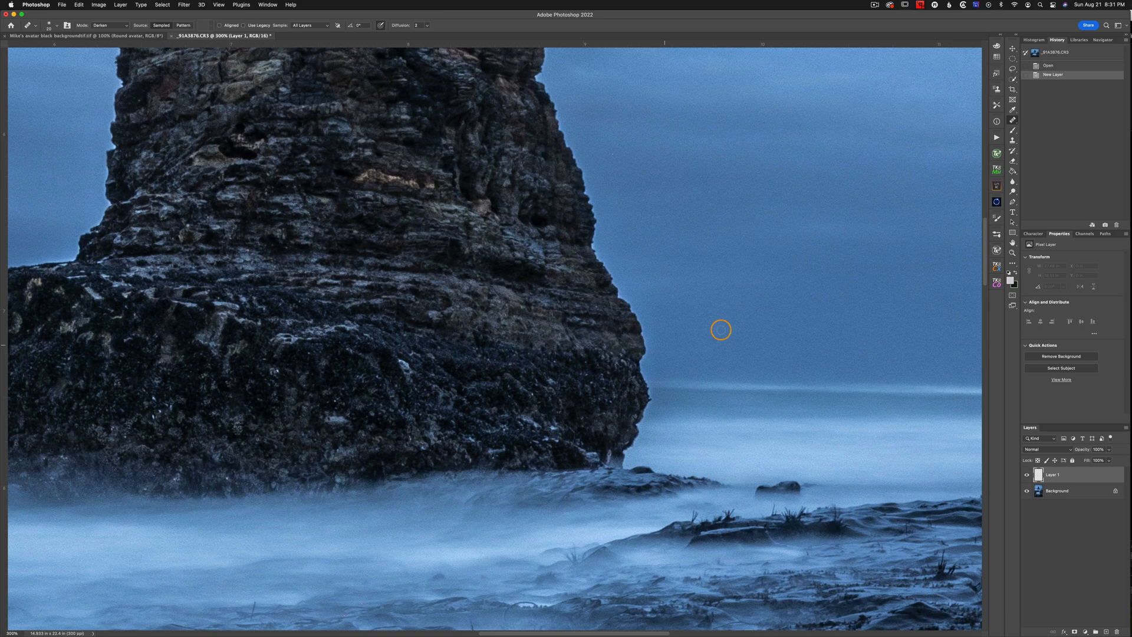
mouse_move(1011, 120)
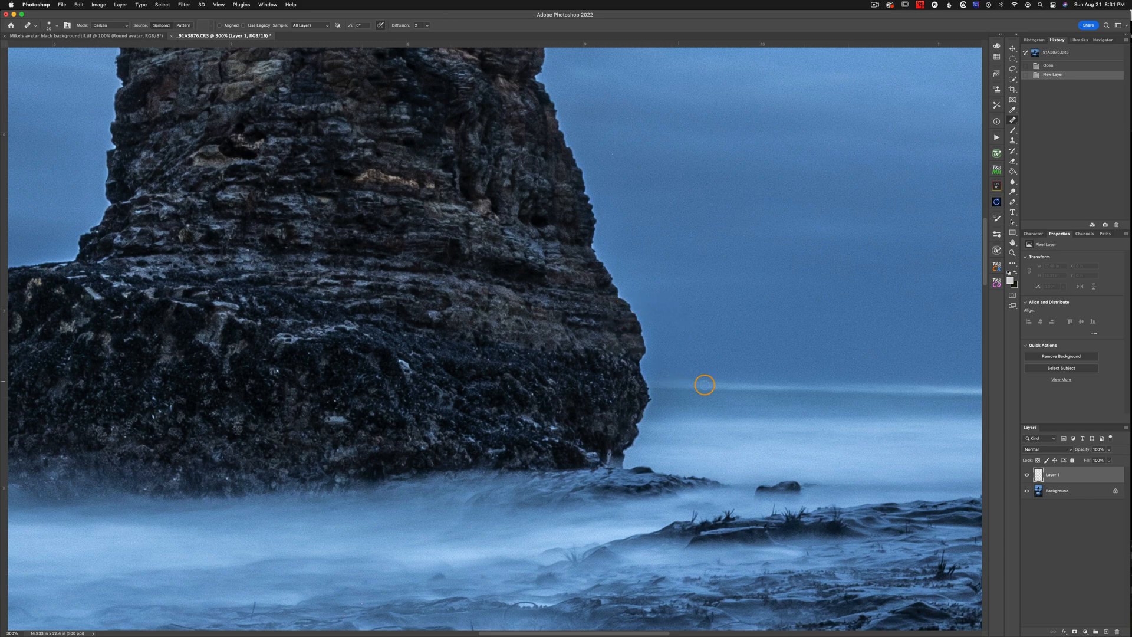
mouse_move(645, 352)
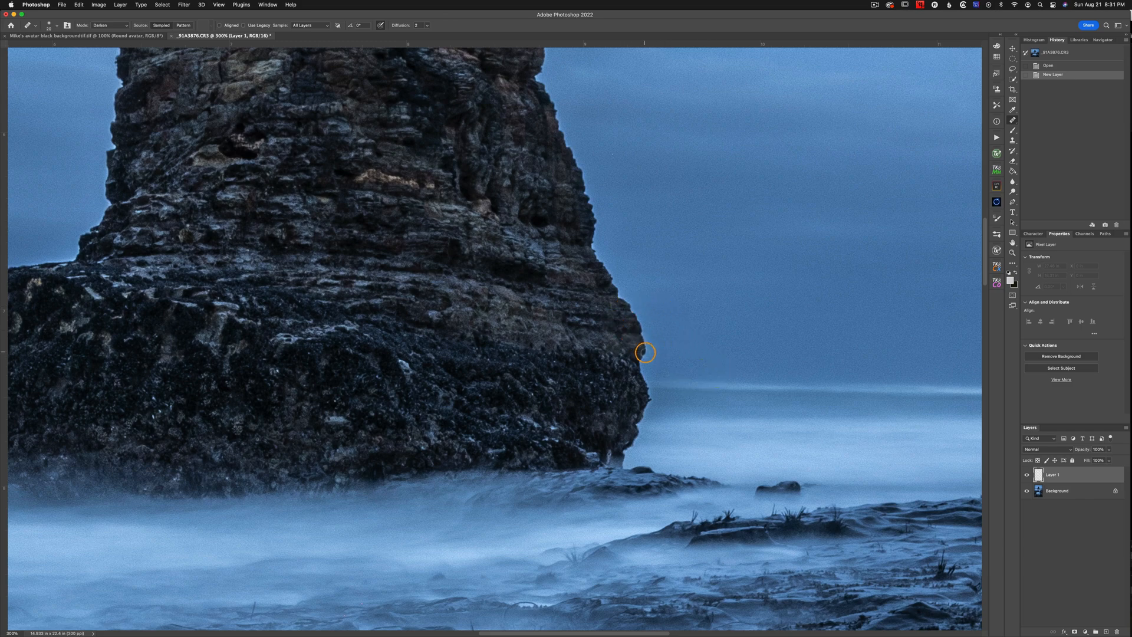
mouse_move(657, 375)
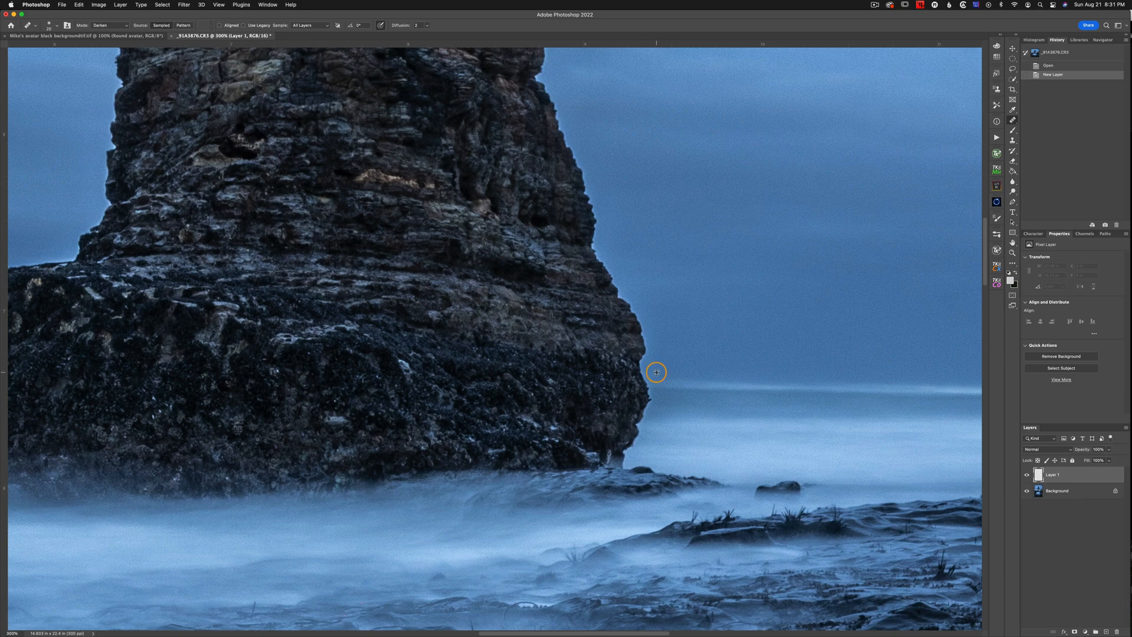
mouse_move(642, 376)
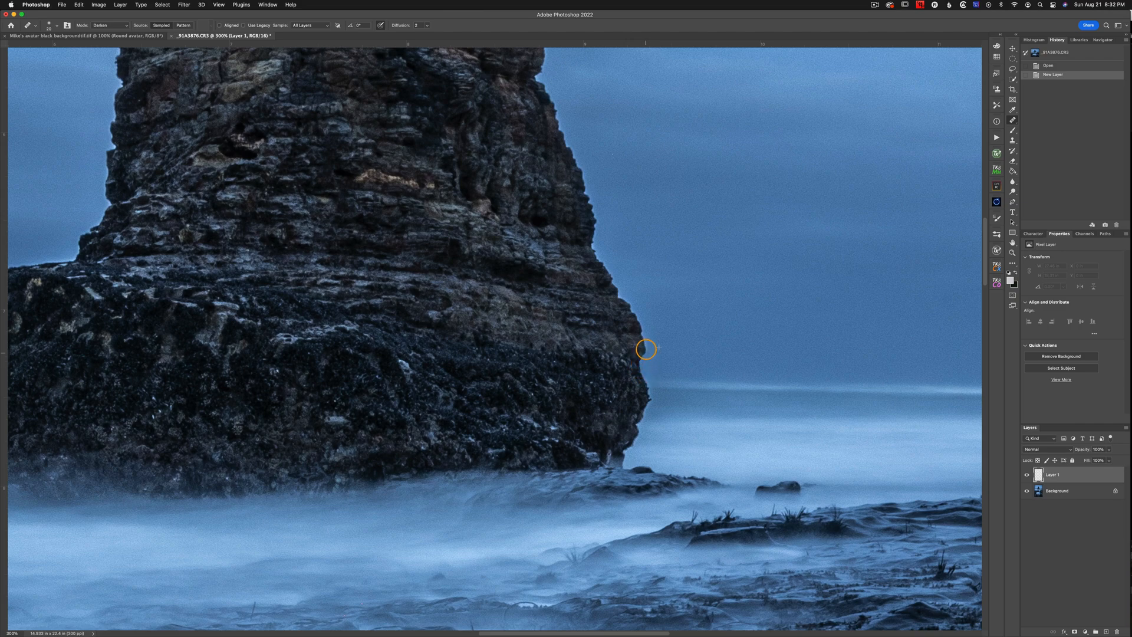
mouse_move(633, 314)
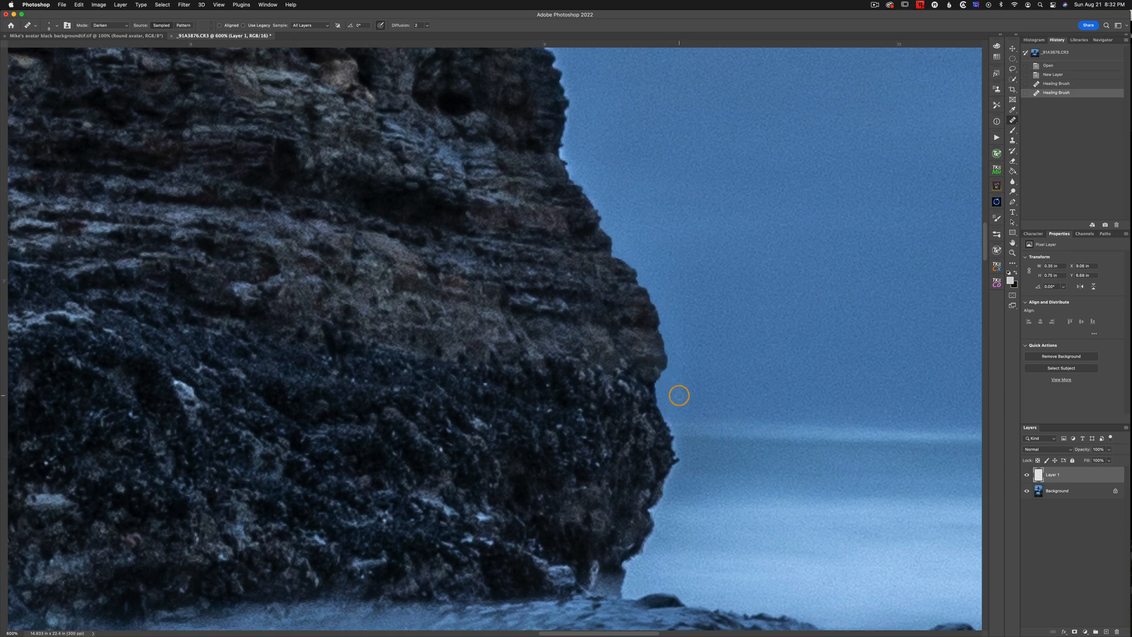
mouse_move(616, 210)
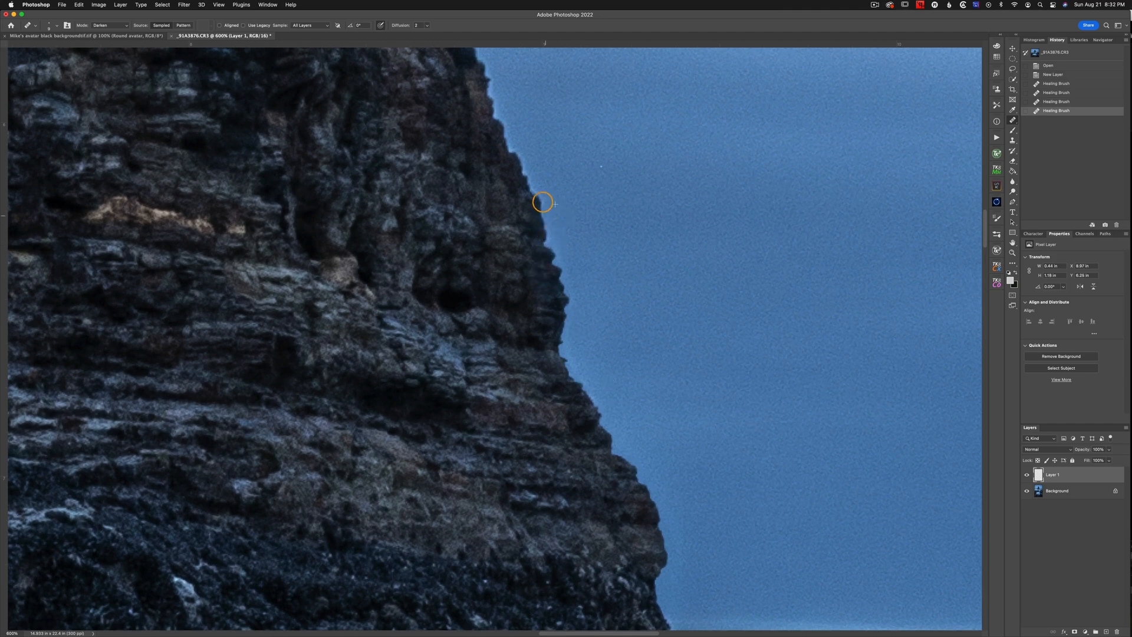
Heal the bright halo along the rock's upper right edge, sampling clean sky beside it
left_click_drag(542, 201, 512, 154)
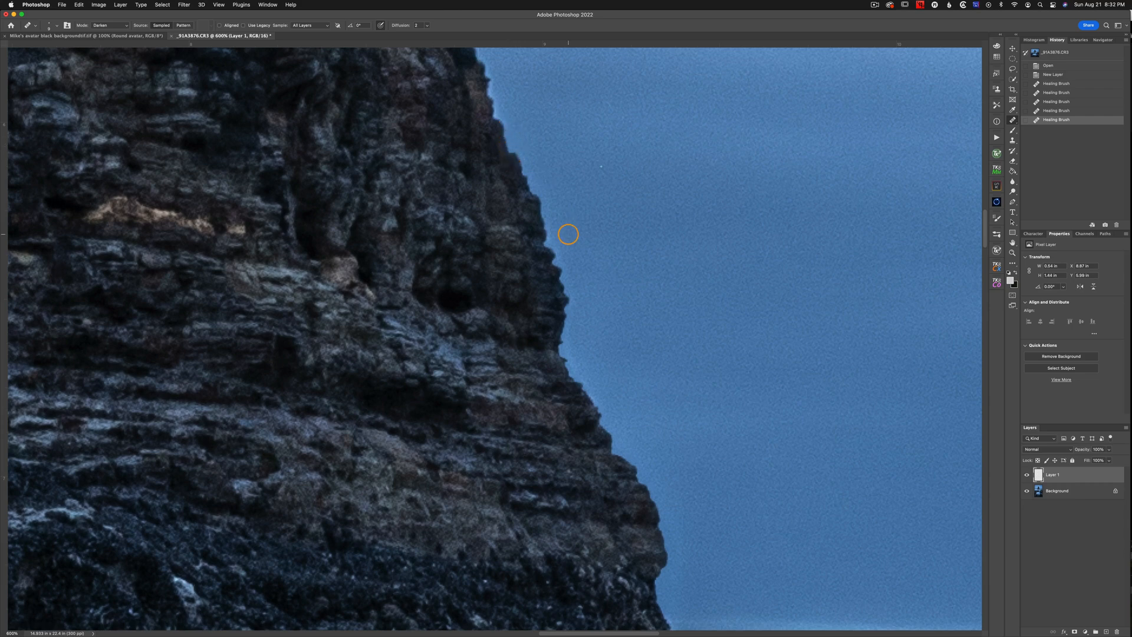
mouse_move(547, 205)
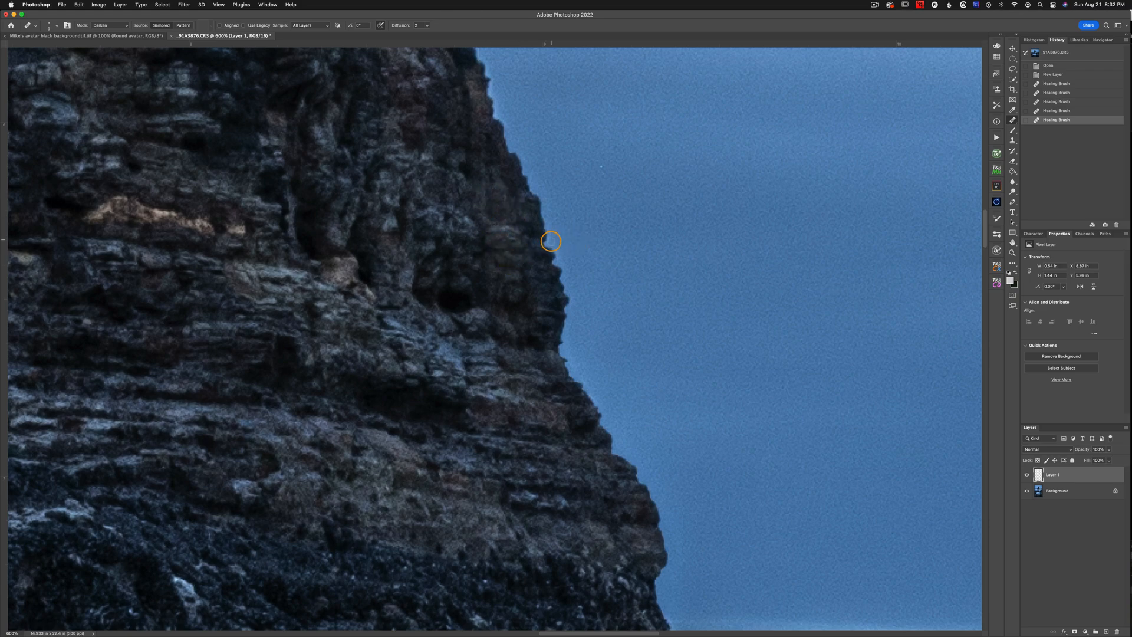
mouse_move(568, 230)
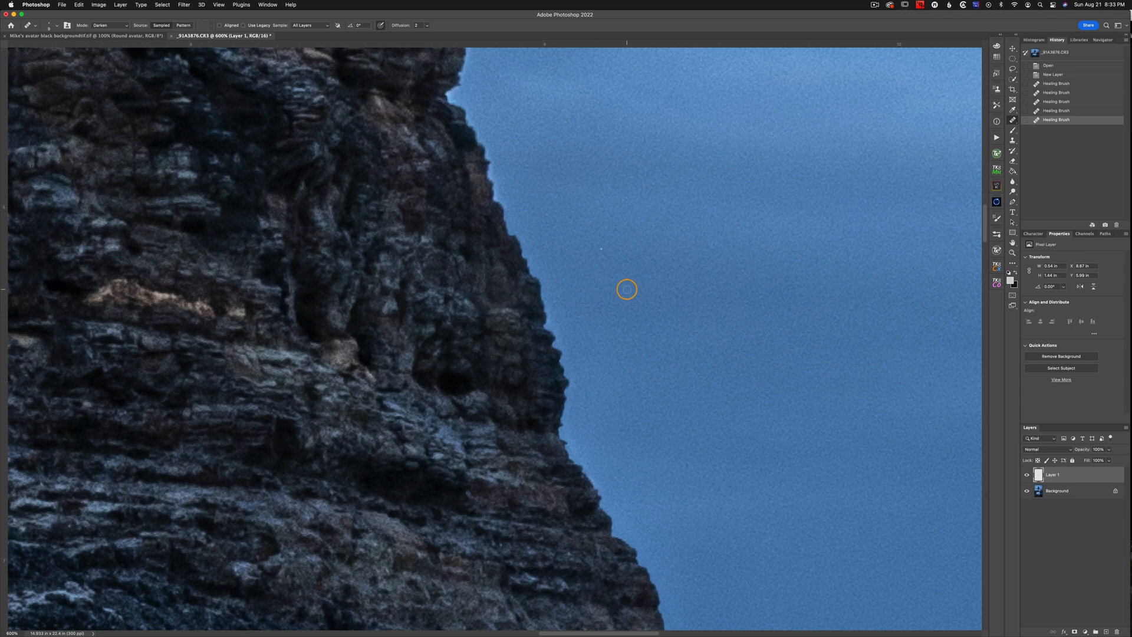
left_click(626, 289)
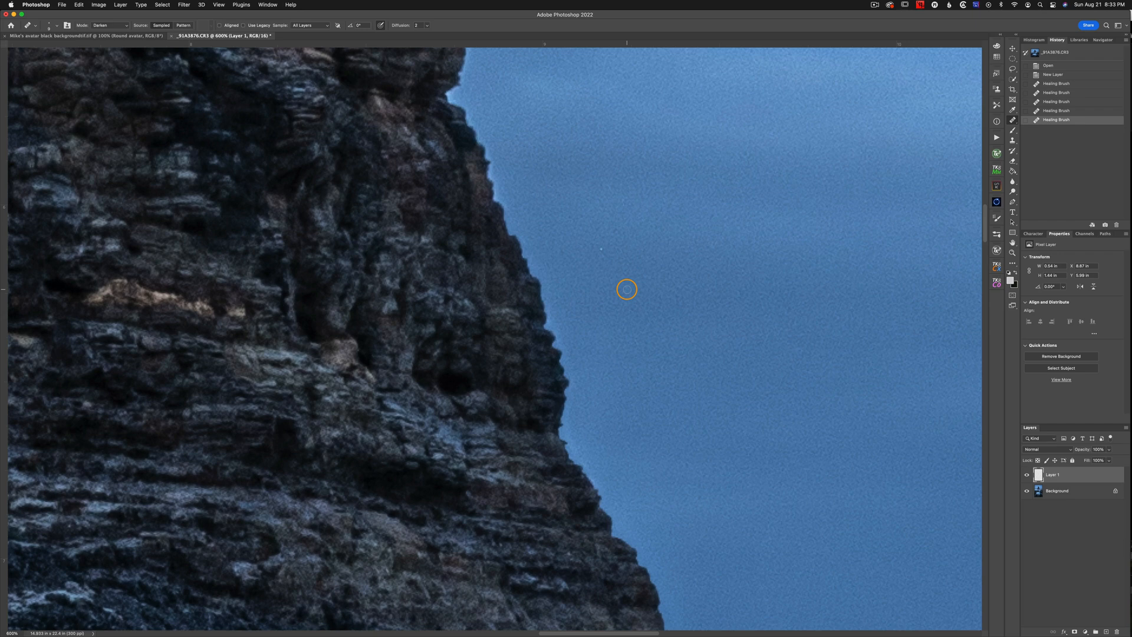
mouse_move(521, 238)
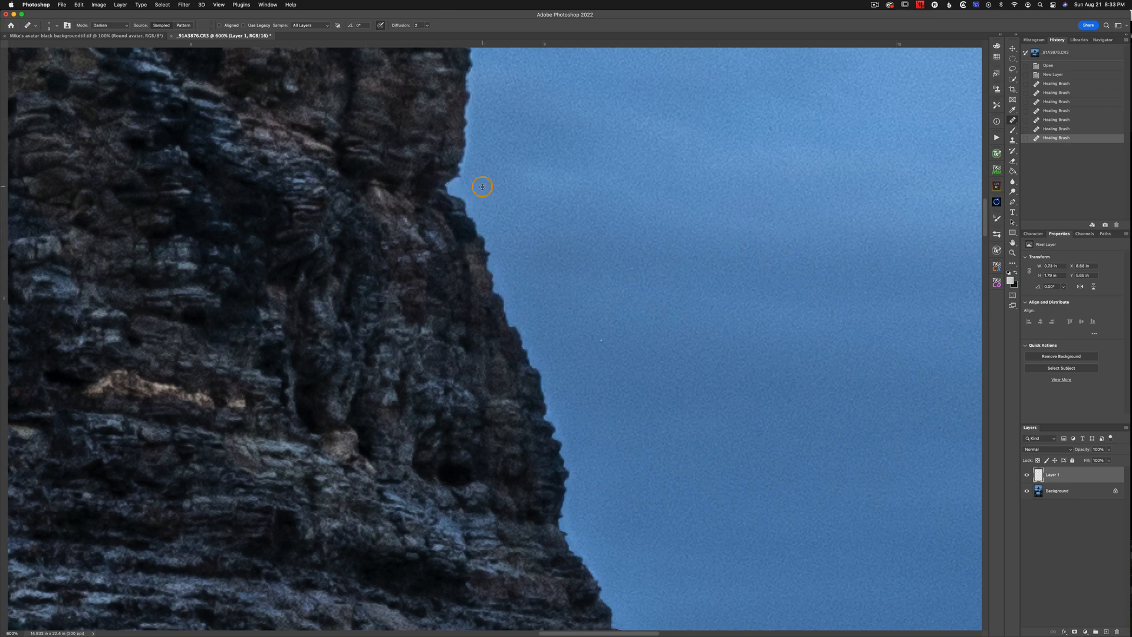
left_click(482, 187)
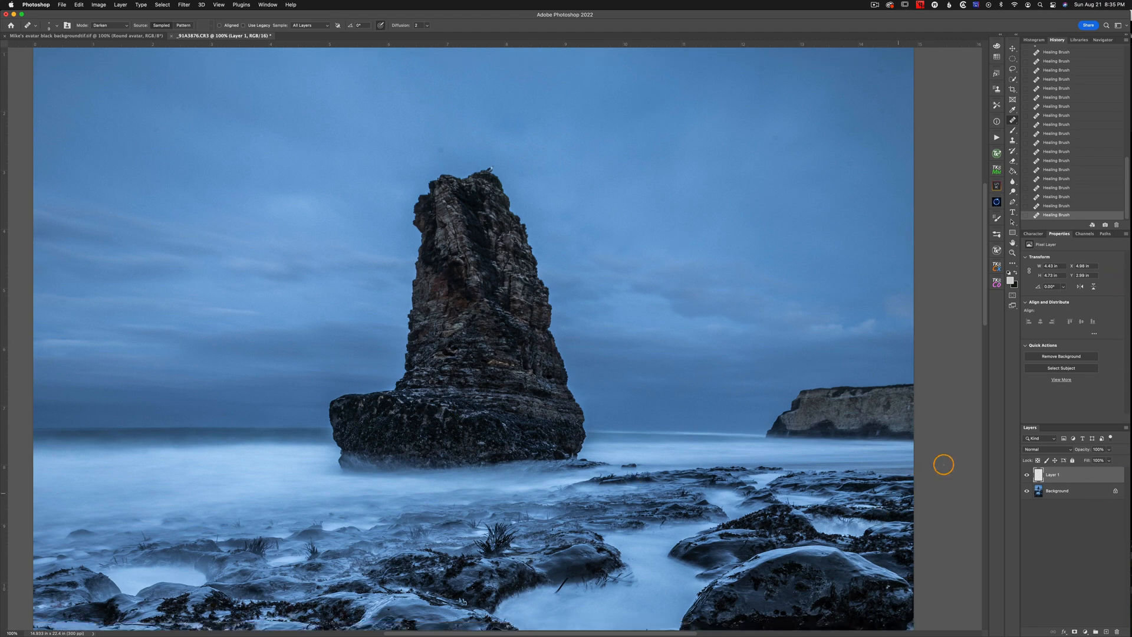
left_click(1026, 475)
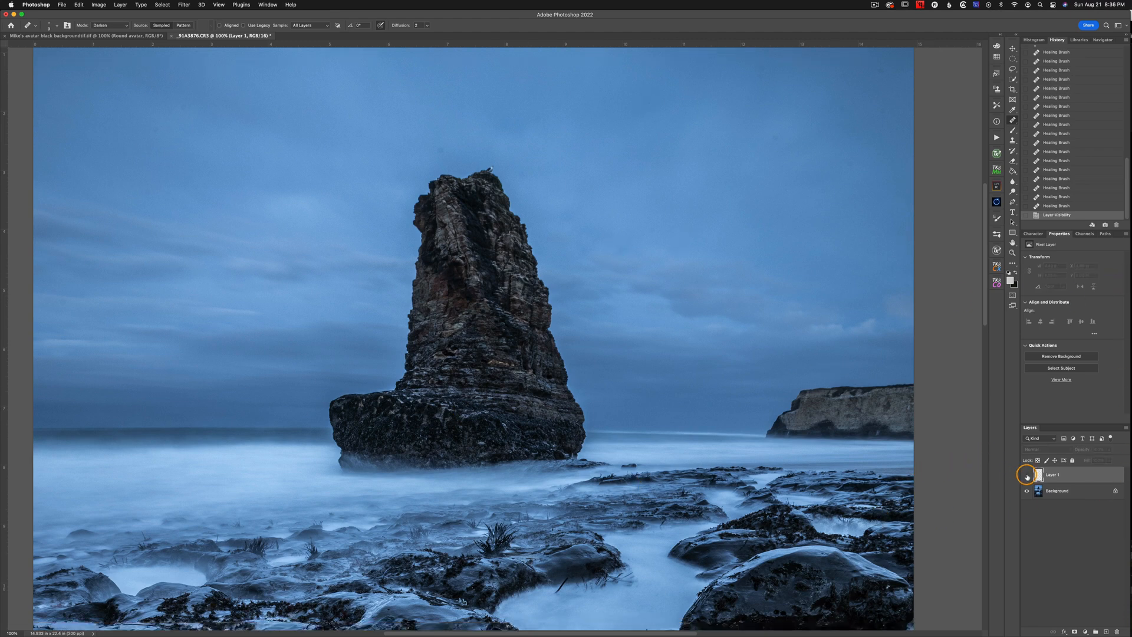
left_click(1027, 475)
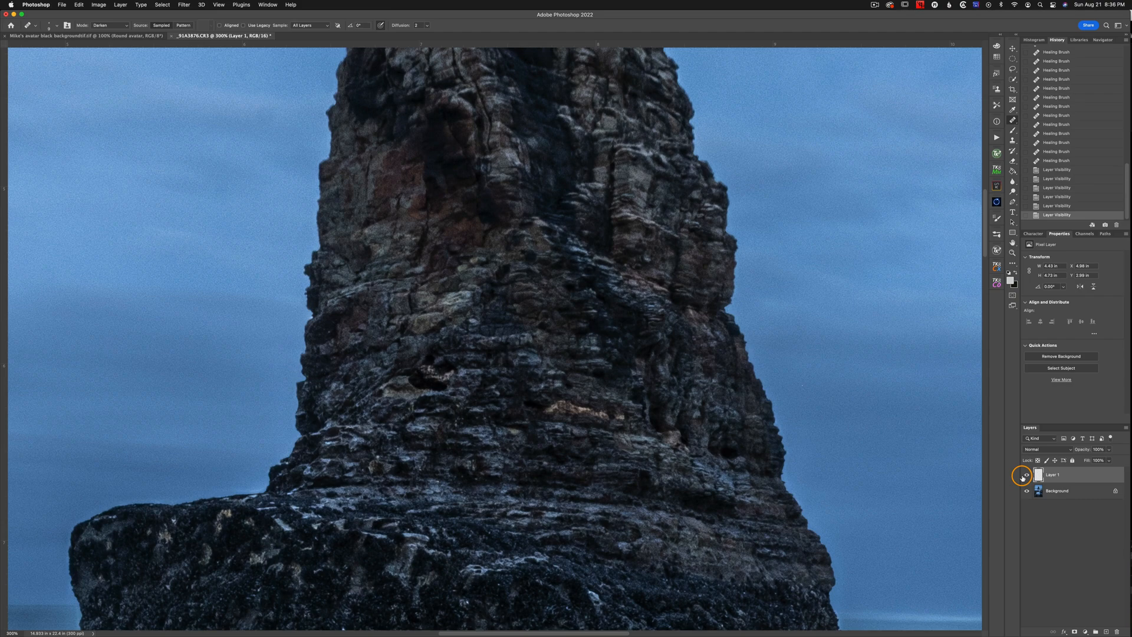
left_click(1027, 474)
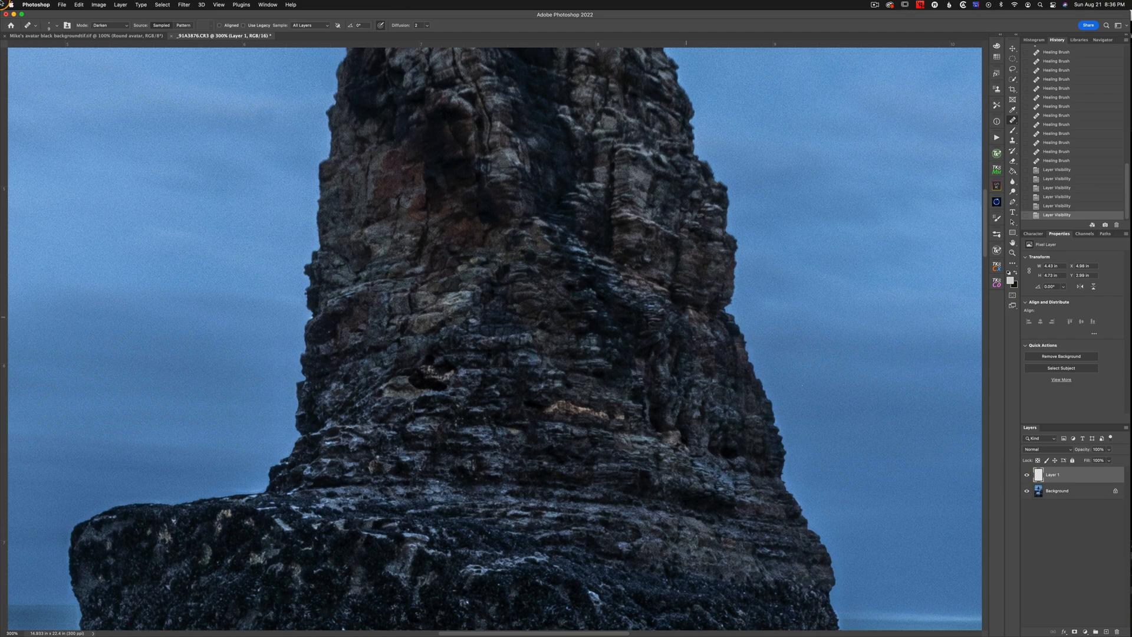
Switch the Healing Brush Mode from Darken back to Normal
left_click(108, 25)
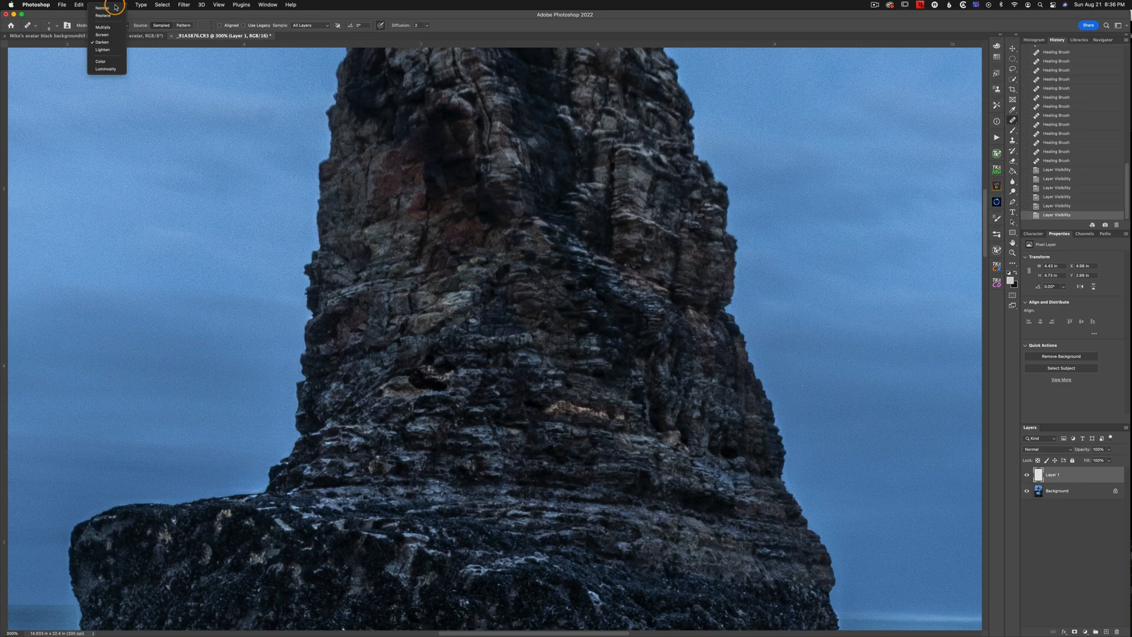
left_click(102, 7)
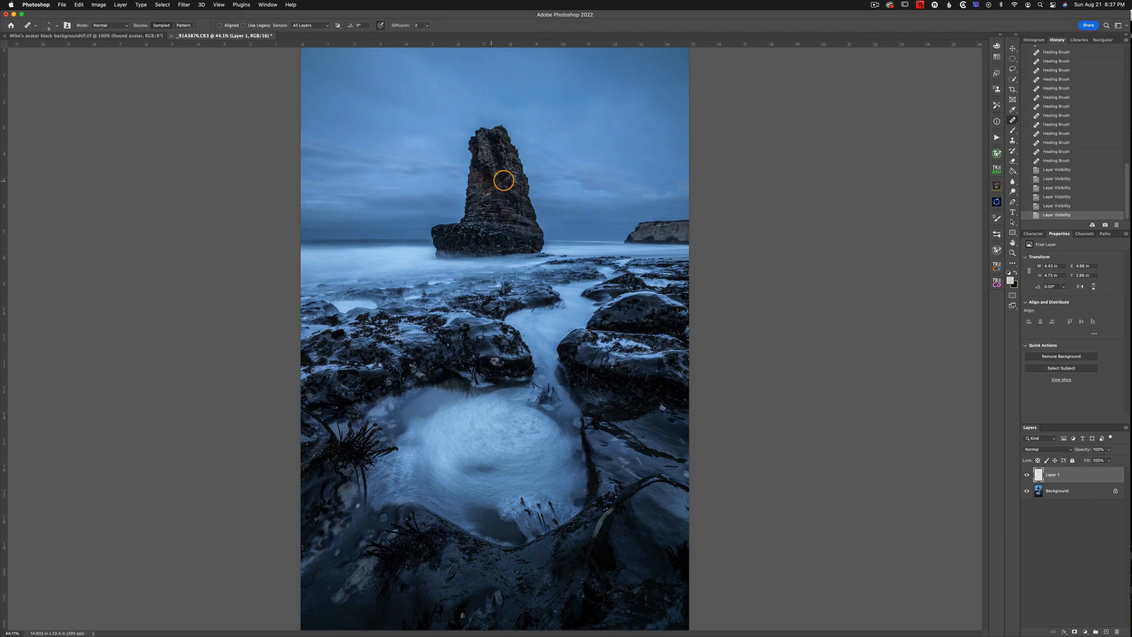
mouse_move(525, 172)
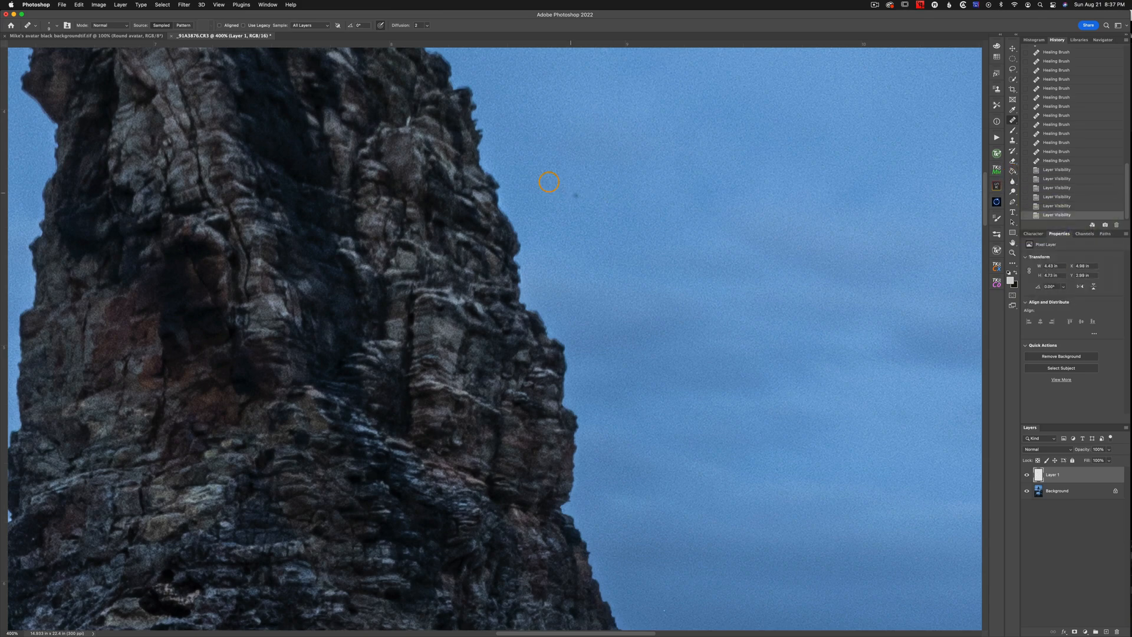
mouse_move(515, 234)
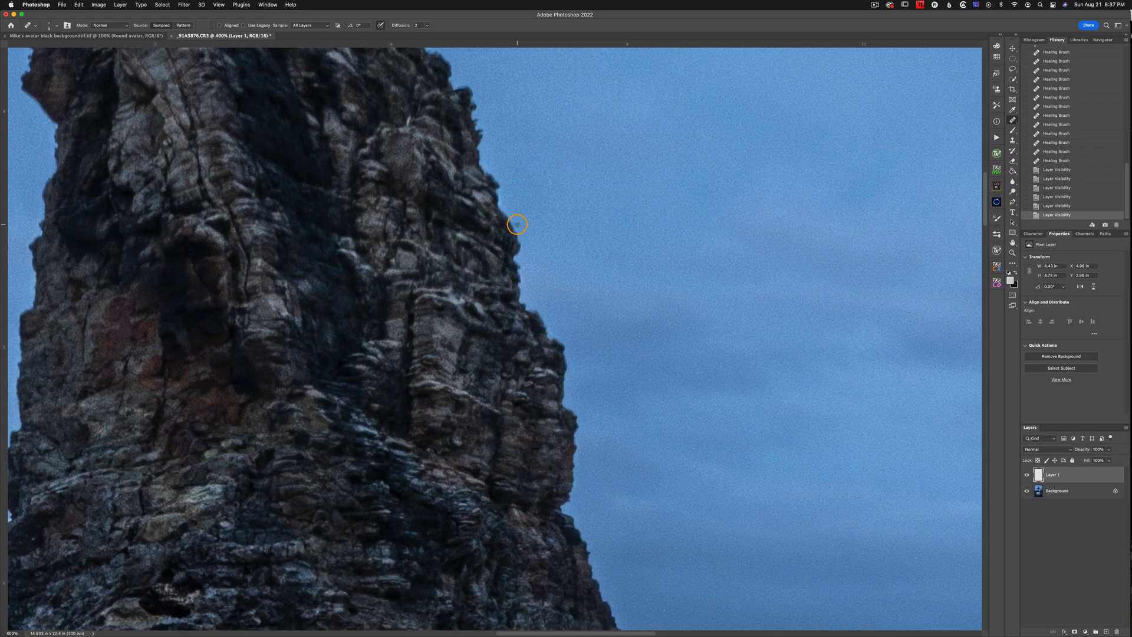
mouse_move(1013, 113)
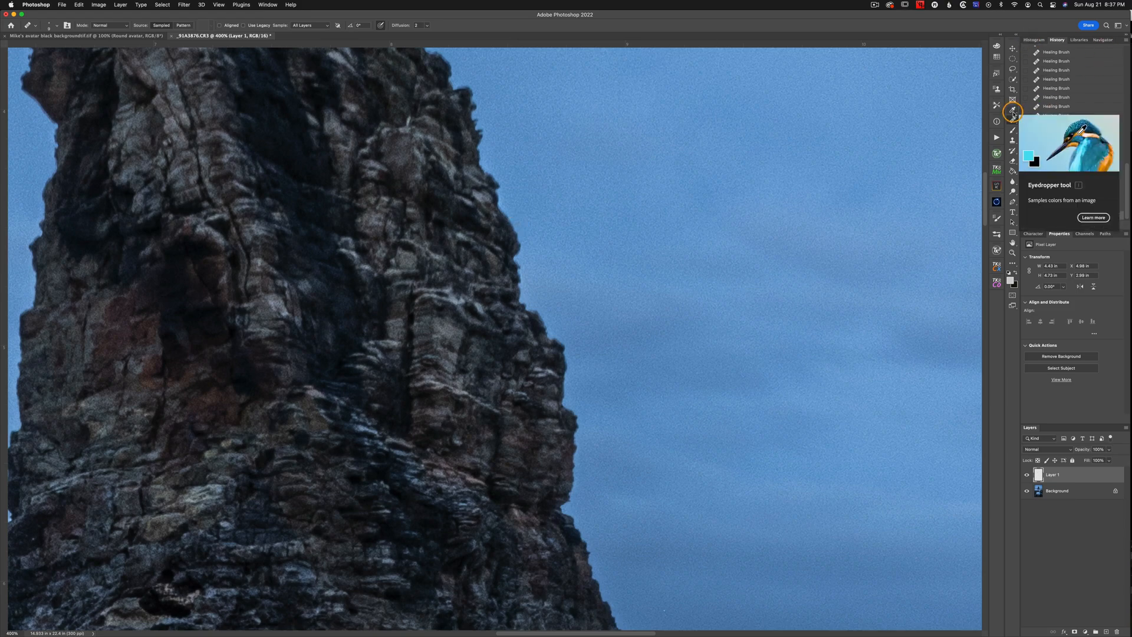